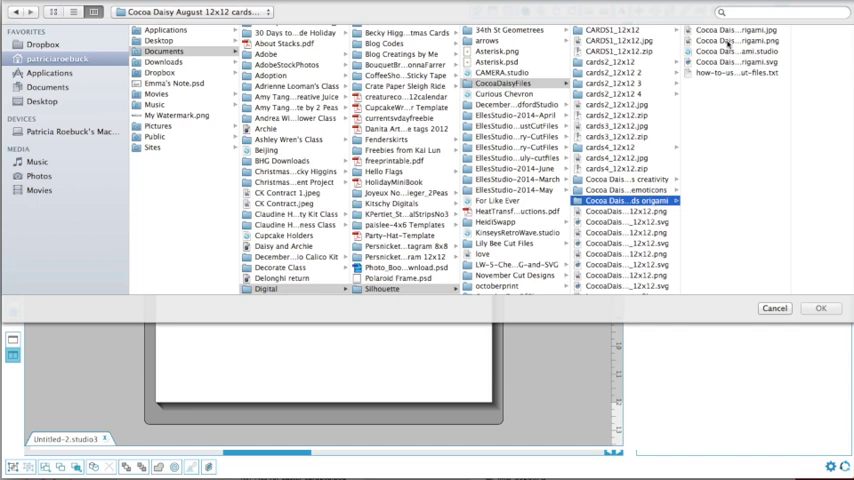
# Open the six-panel origami card PNG and scale it up to fill the 12x12 mat
pyautogui.click(738, 40)
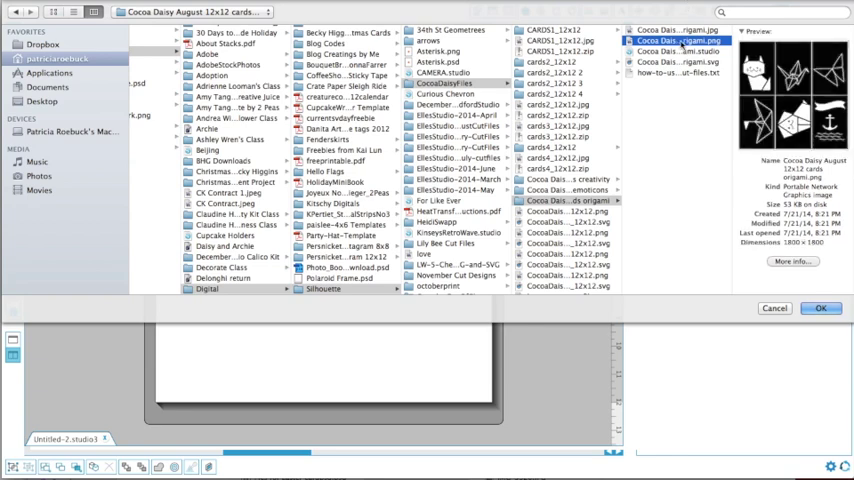
pyautogui.click(820, 308)
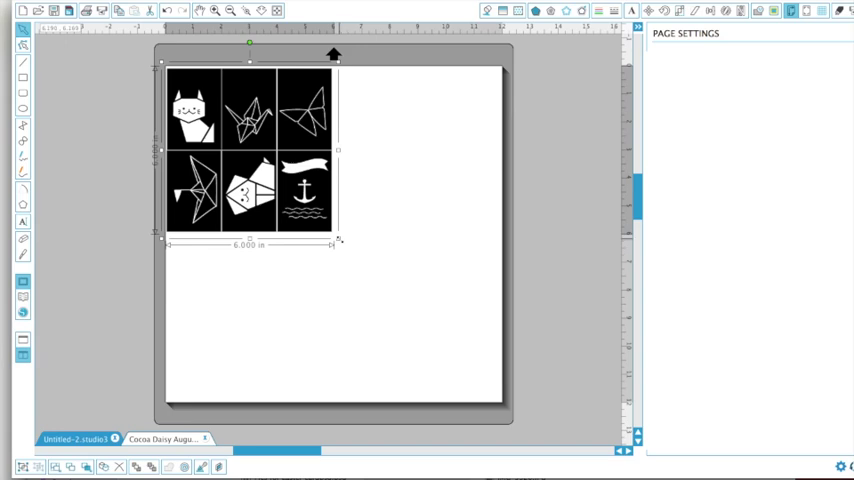
pyautogui.moveTo(340, 240); pyautogui.dragTo(396, 304)
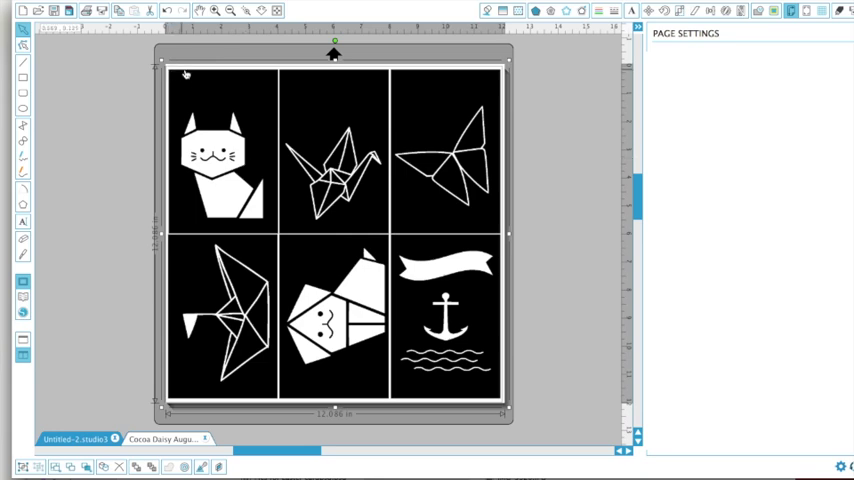
pyautogui.moveTo(210, 202)
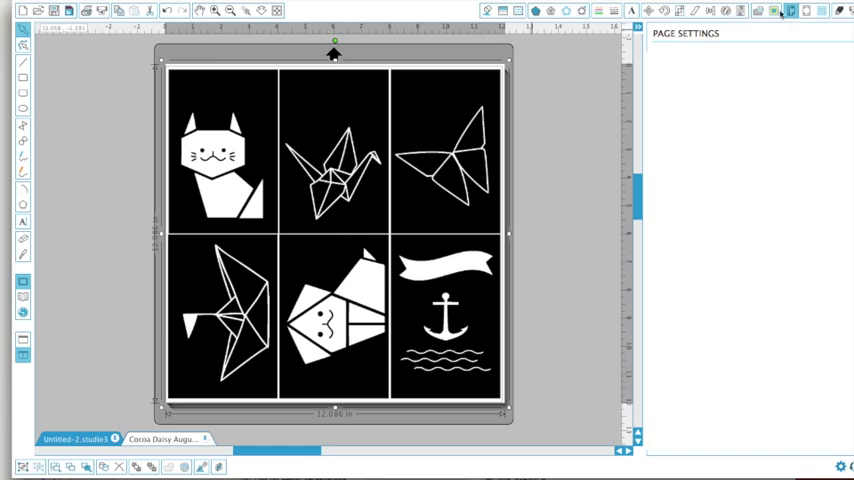
# Trace the crane panel with High Pass Filter off to create its cut lines
pyautogui.click(772, 12)
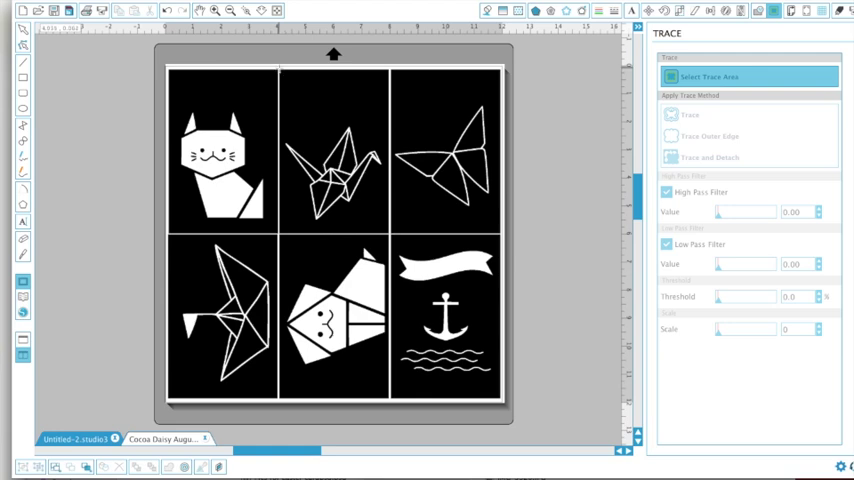
pyautogui.moveTo(280, 72); pyautogui.dragTo(352, 132)
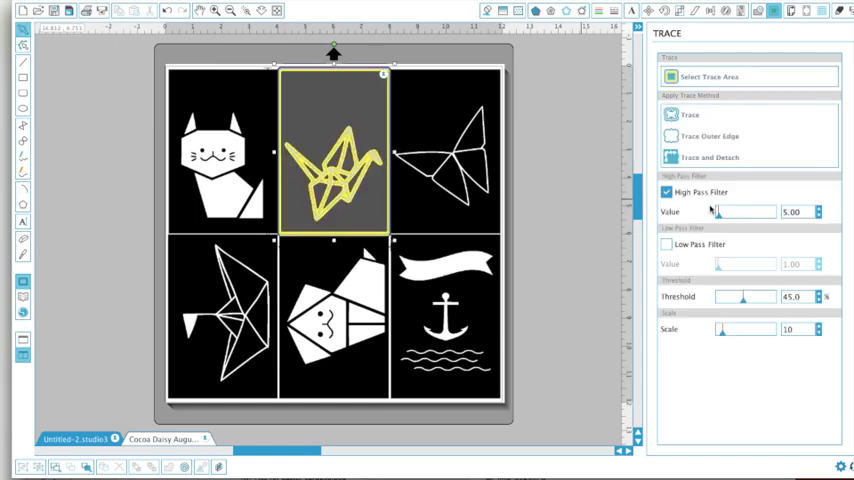
pyautogui.click(668, 192)
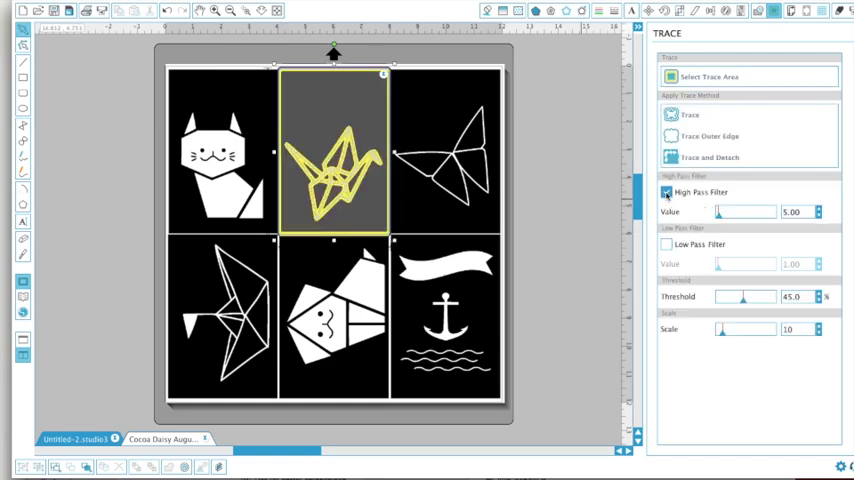
pyautogui.click(668, 192)
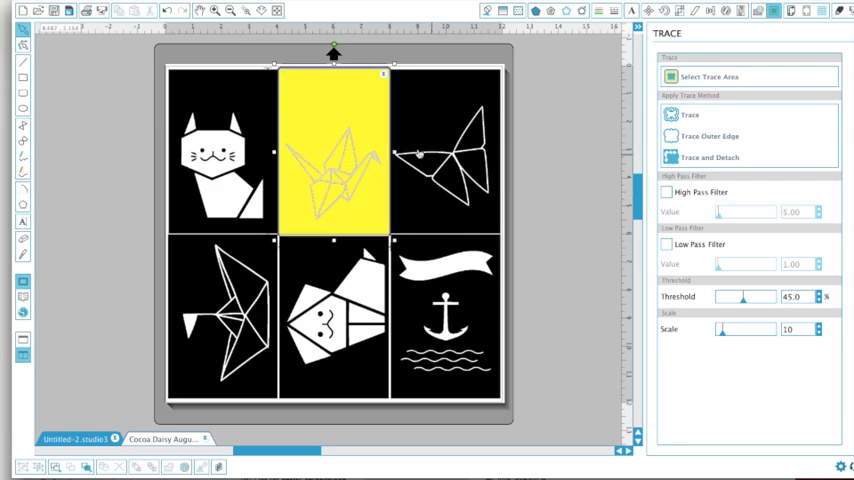
pyautogui.moveTo(546, 160)
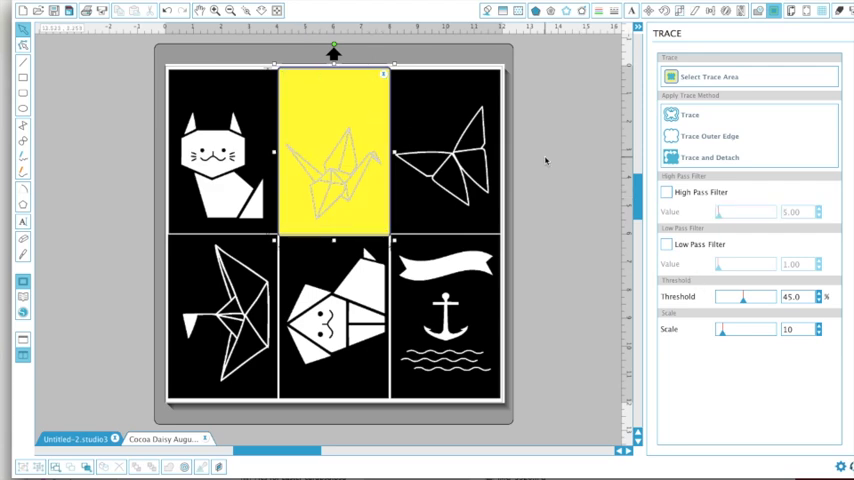
pyautogui.click(688, 114)
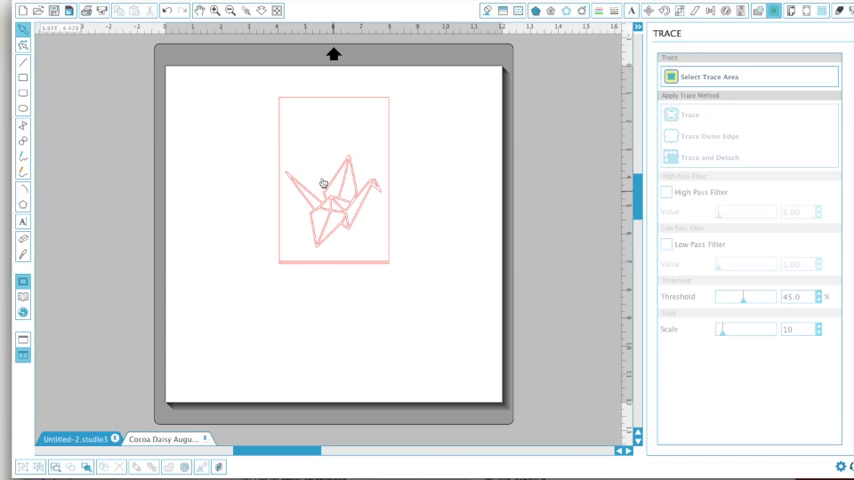
# Erase the right, top and left frame lines around the traced crane with the Eraser
pyautogui.click(322, 184)
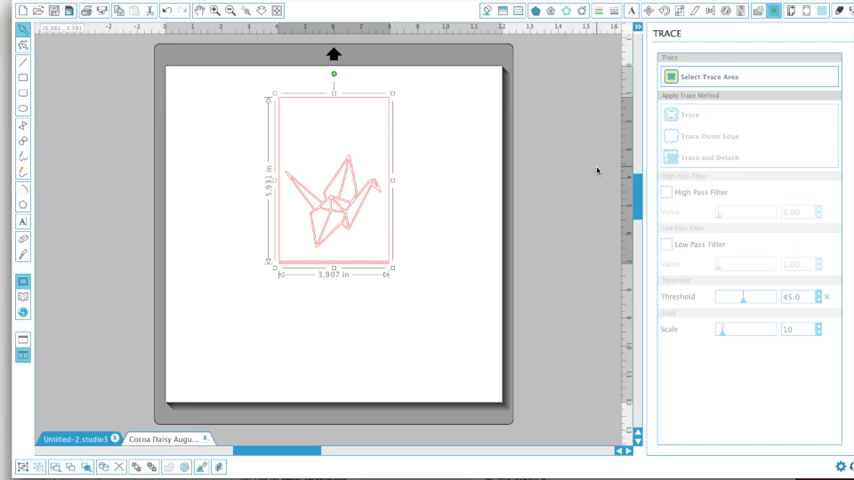
pyautogui.click(758, 12)
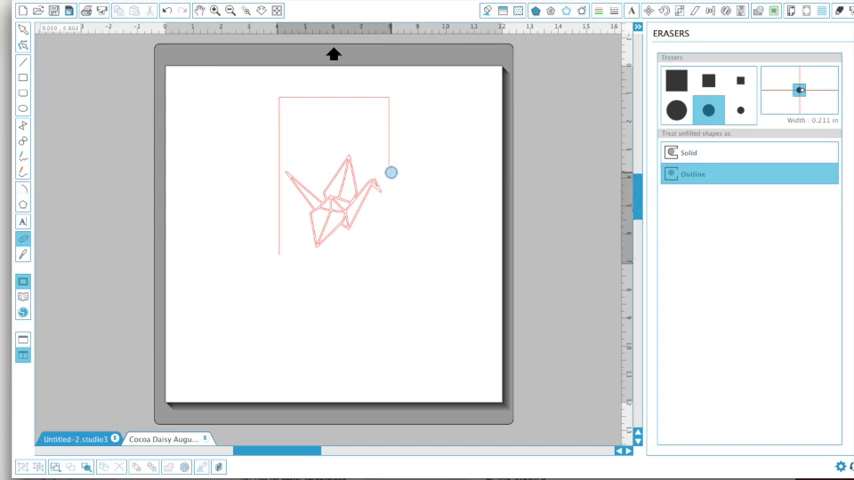
pyautogui.moveTo(390, 172); pyautogui.dragTo(360, 98)
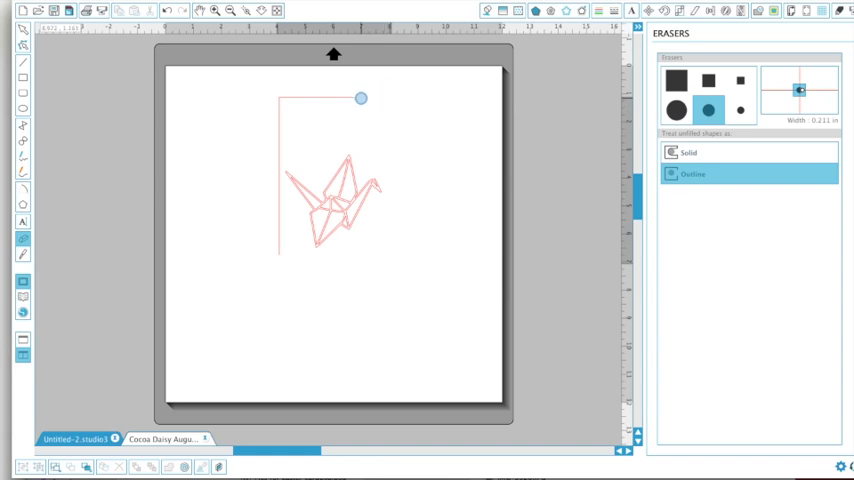
pyautogui.moveTo(360, 98); pyautogui.dragTo(284, 100)
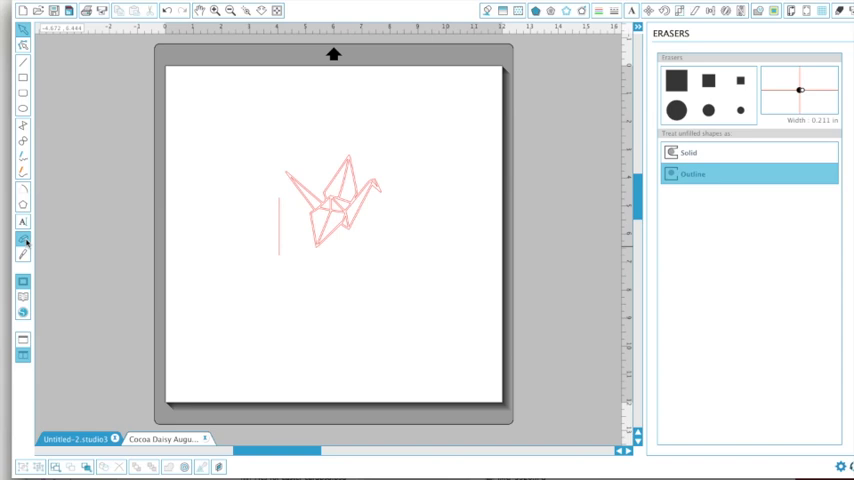
pyautogui.click(708, 110)
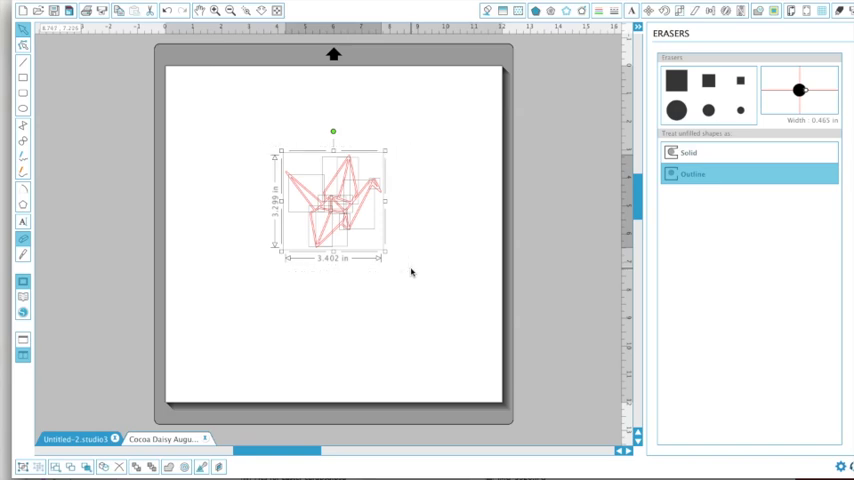
pyautogui.moveTo(376, 226)
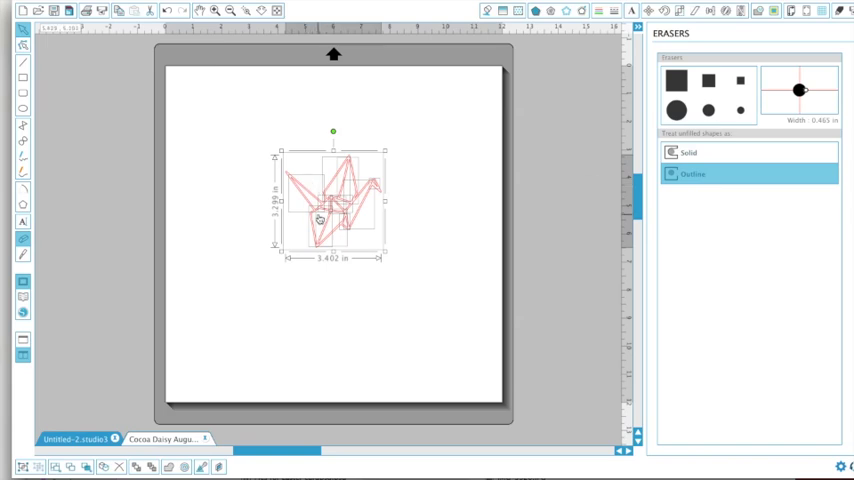
pyautogui.moveTo(118, 424)
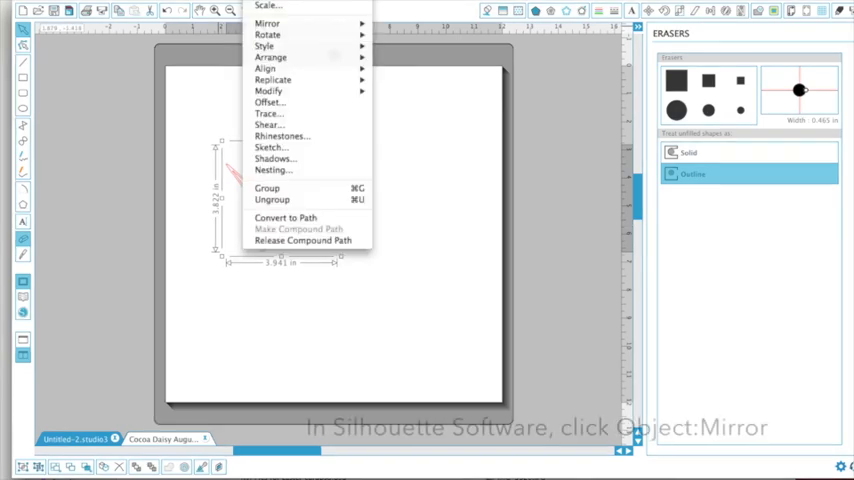
pyautogui.moveTo(268, 24)
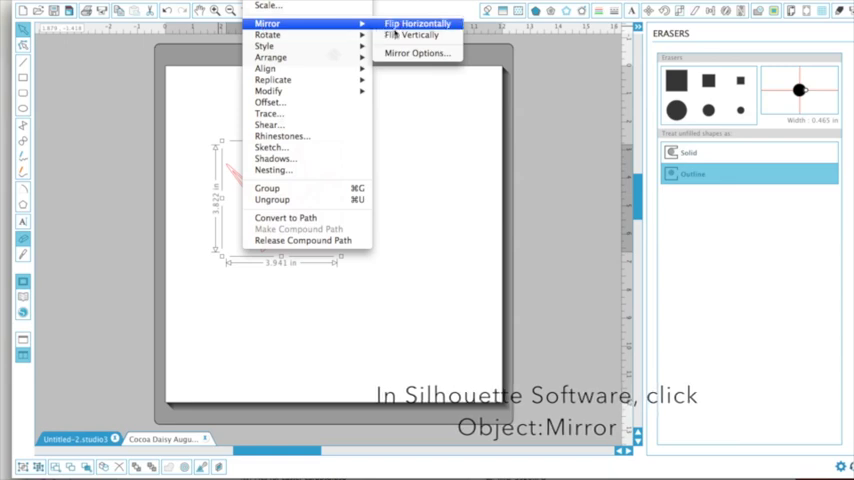
pyautogui.moveTo(410, 36)
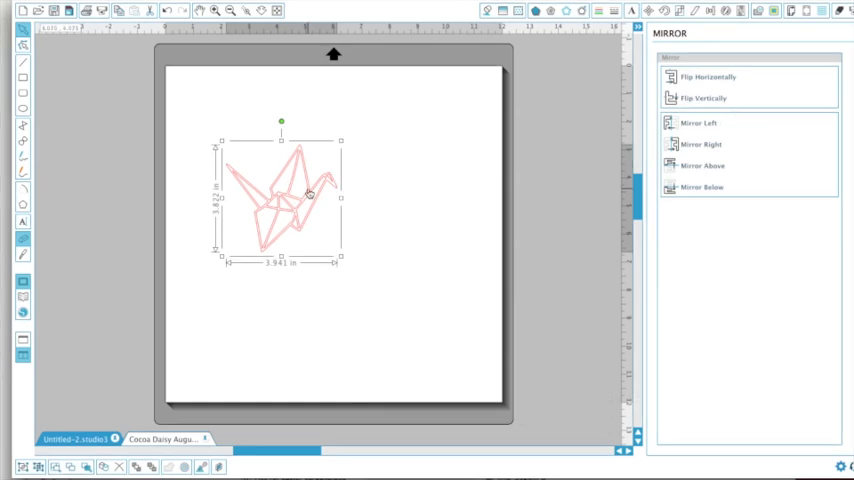
# Mirror the crane right and below via Mirror Options to form the 2x2 set
pyautogui.click(700, 98)
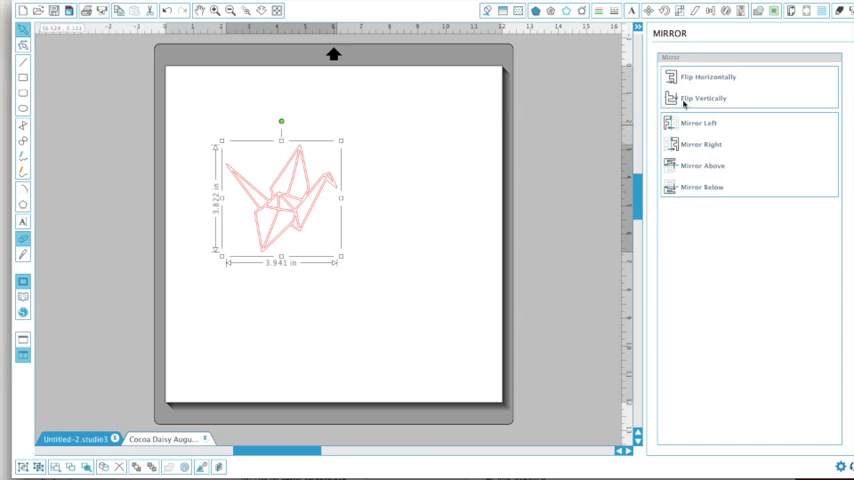
pyautogui.moveTo(696, 144)
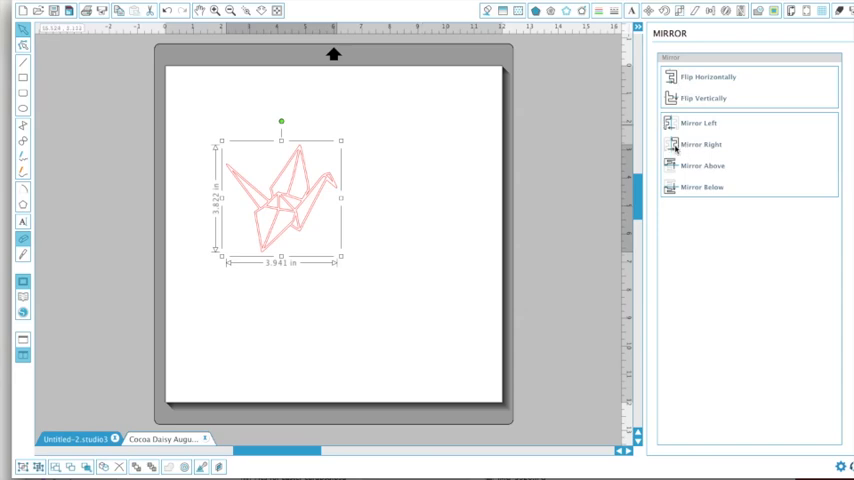
pyautogui.click(700, 144)
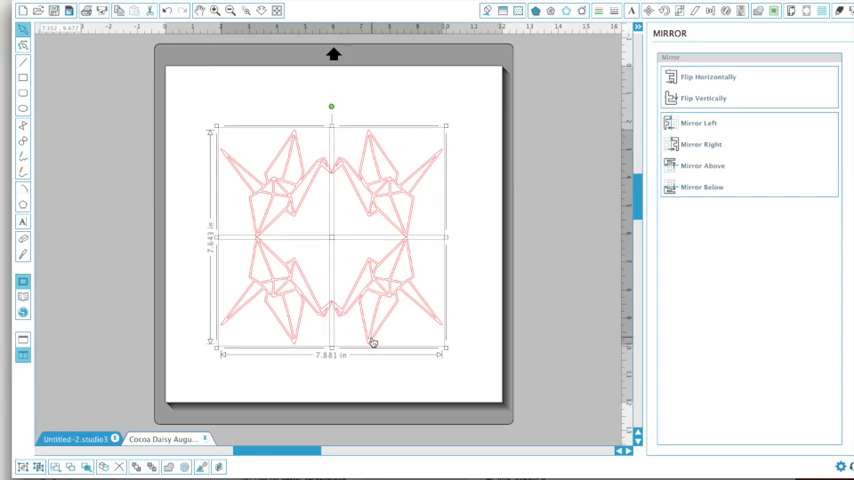
# Drag the four-crane group toward the centre of the mat and deselect it
pyautogui.moveTo(374, 342); pyautogui.dragTo(454, 356)
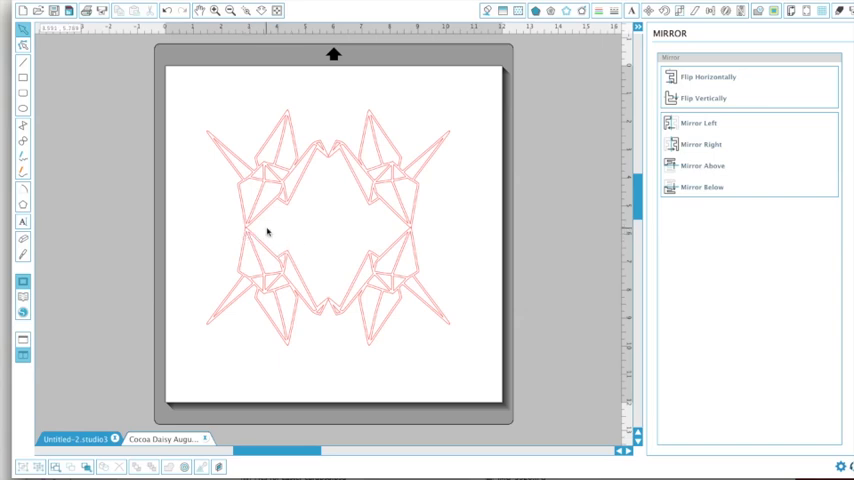
pyautogui.moveTo(300, 170)
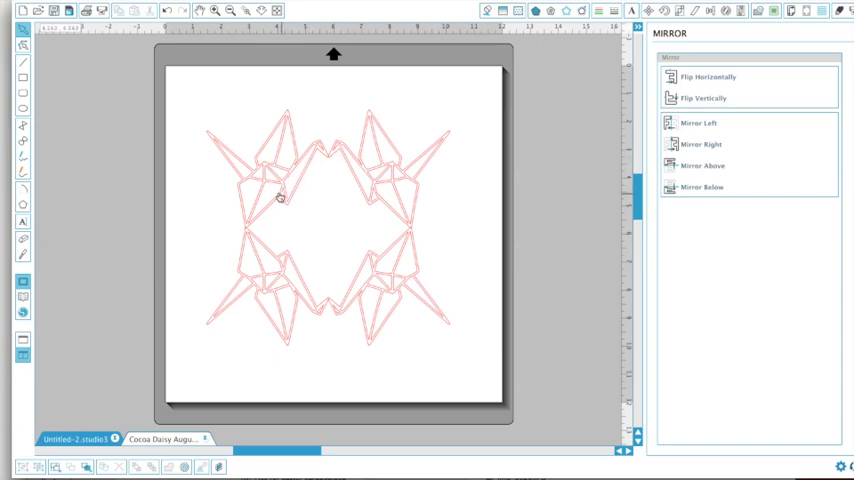
pyautogui.moveTo(284, 128)
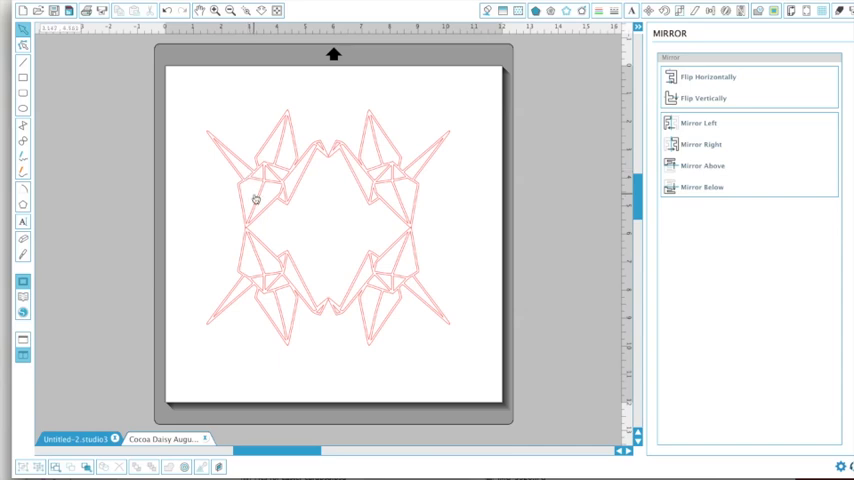
pyautogui.moveTo(266, 200)
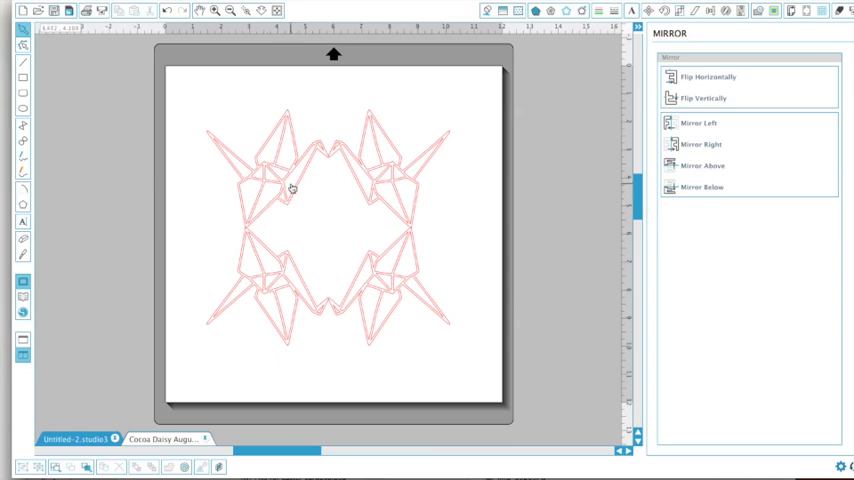
pyautogui.moveTo(314, 154)
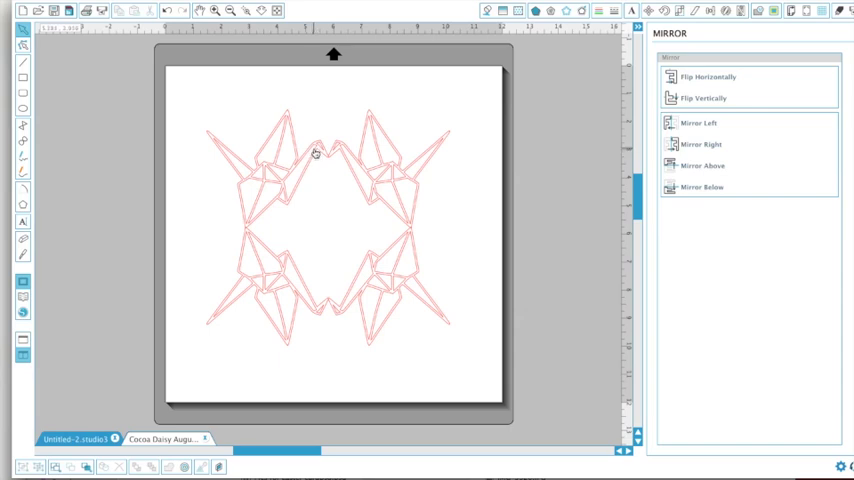
pyautogui.moveTo(292, 188)
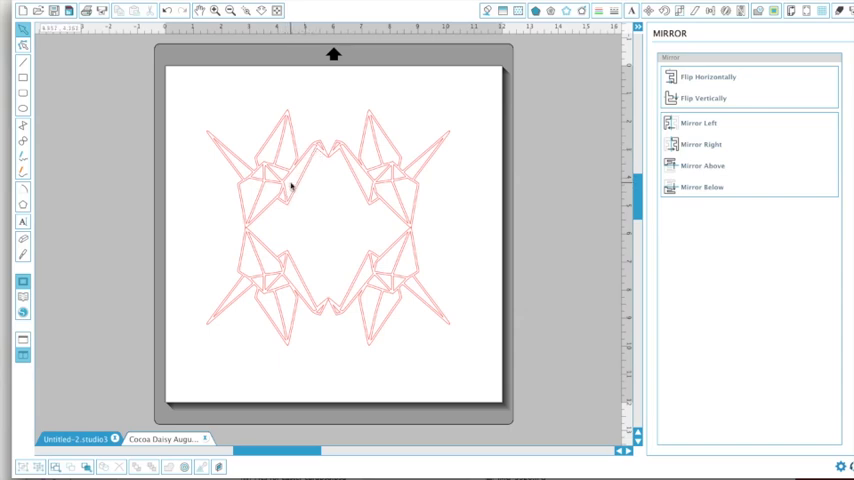
pyautogui.moveTo(252, 142)
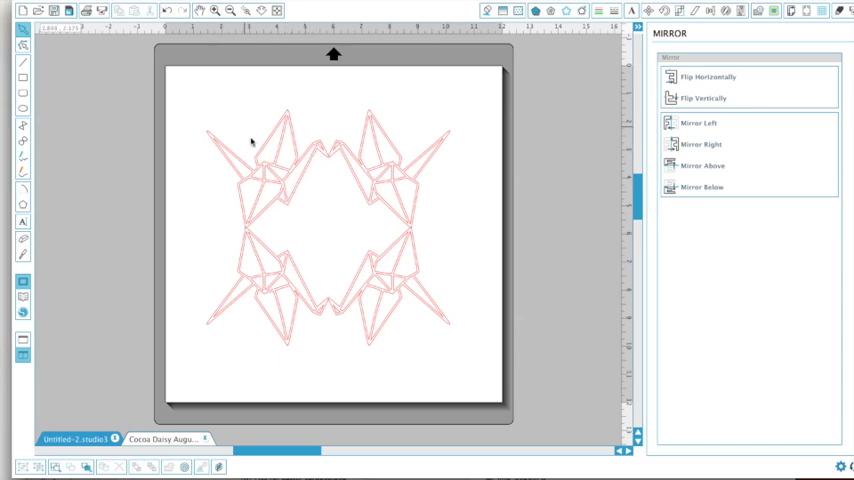